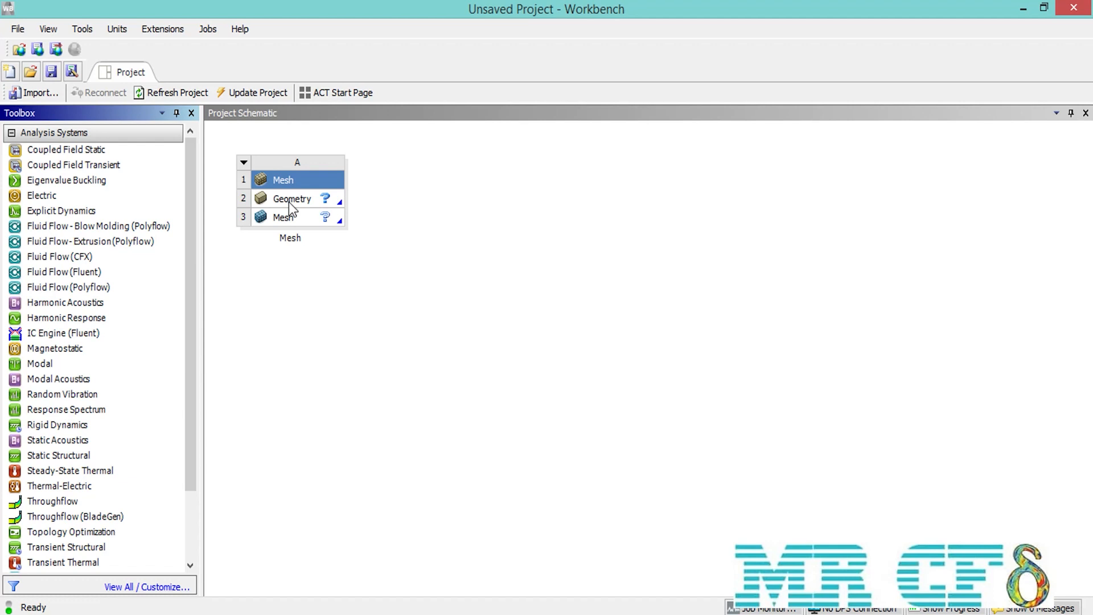
Launch DesignModeler from the Mesh system's empty Geometry cell (A2).
{"action": "double_click", "coordinate": [292, 198]}
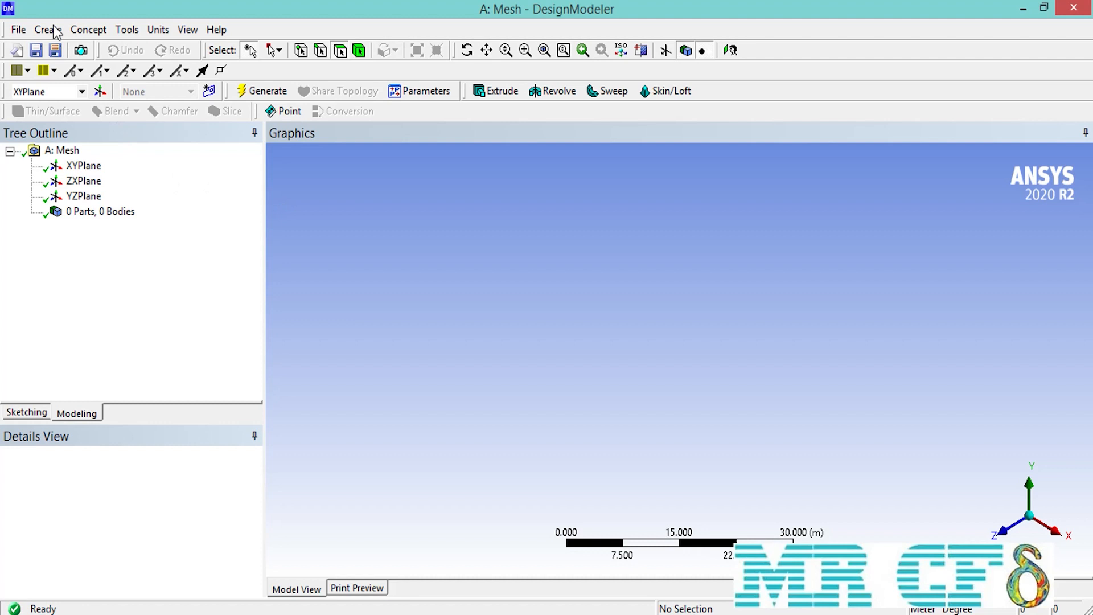
Generate a 1 m box primitive as the model's single solid body.
{"action": "left_click", "coordinate": [48, 30]}
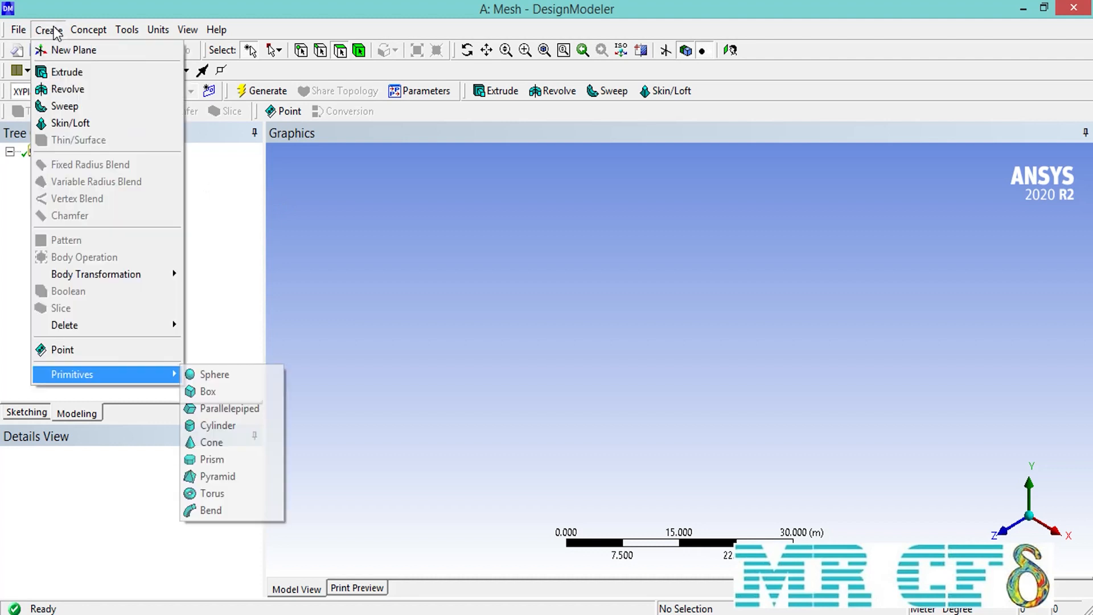
{"action": "mouse_move", "coordinate": [253, 394]}
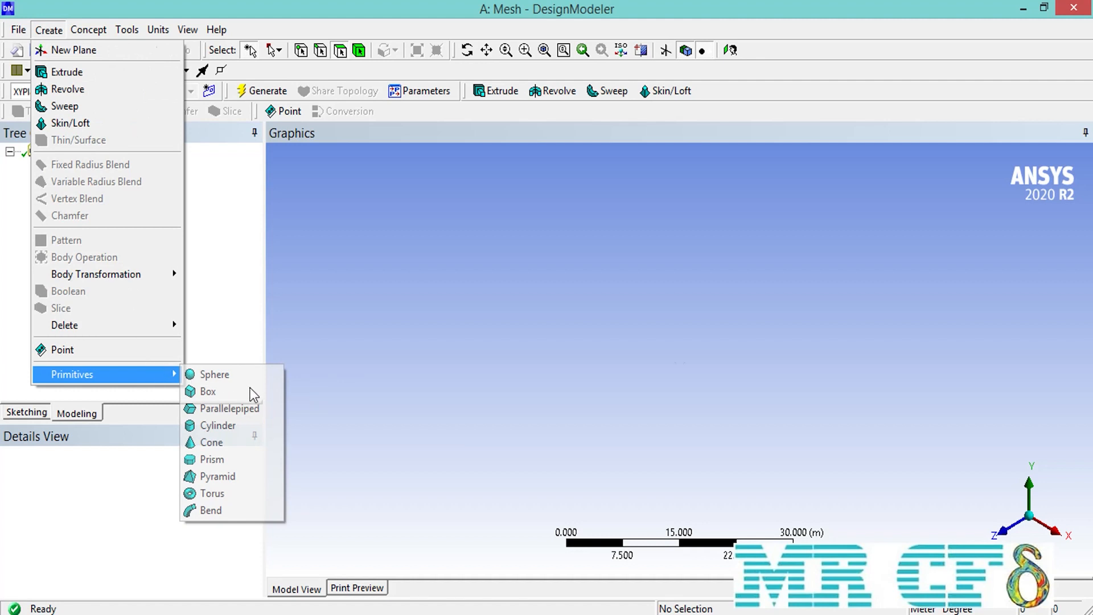
{"action": "left_click", "coordinate": [207, 390]}
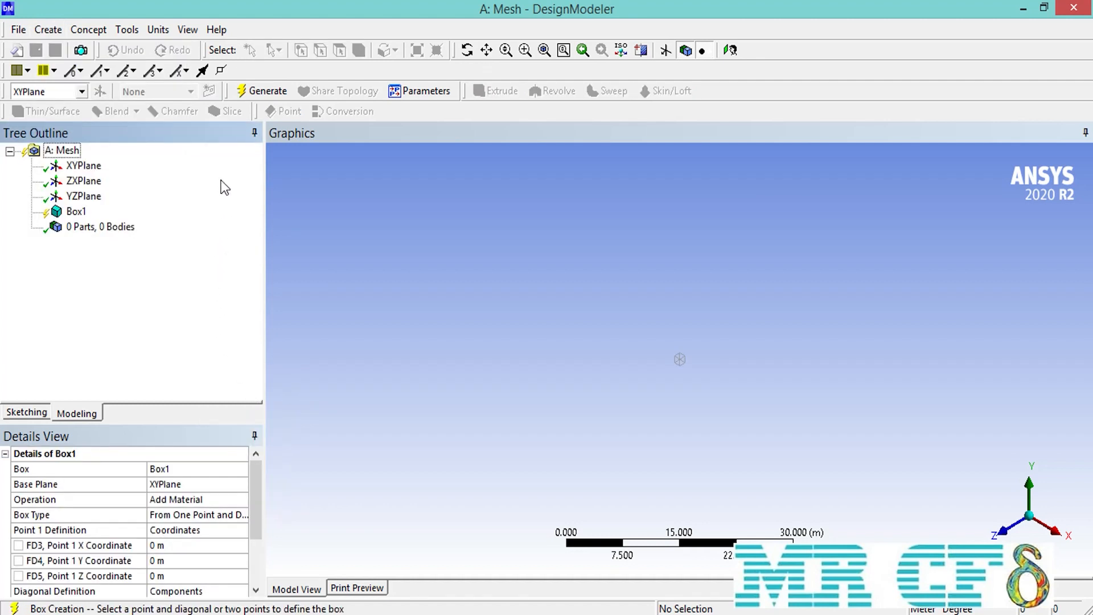
{"action": "left_click", "coordinate": [267, 91]}
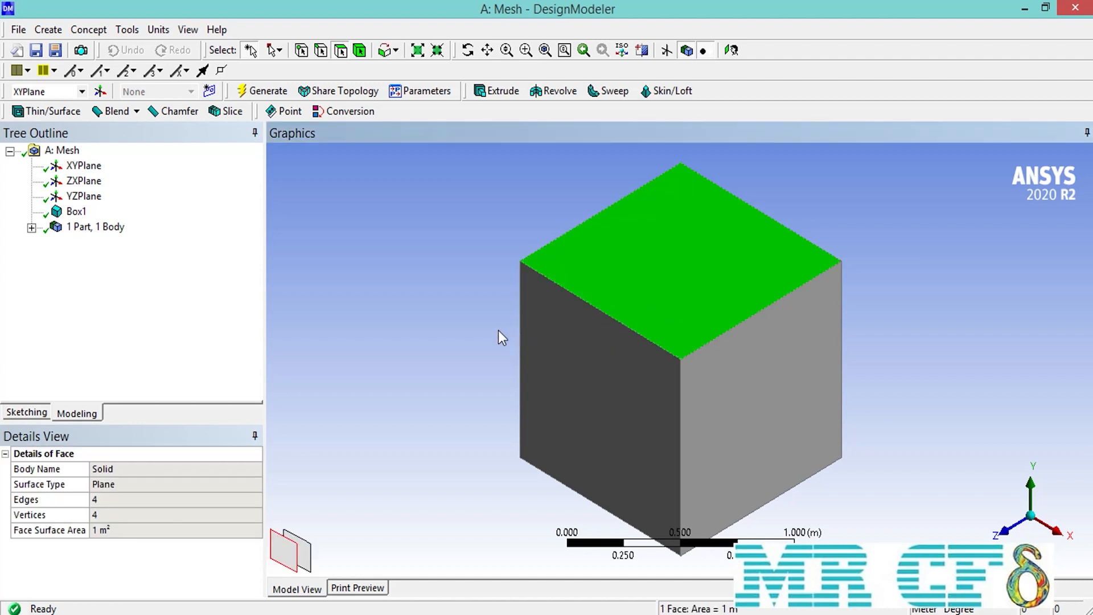
{"action": "mouse_move", "coordinate": [31, 410]}
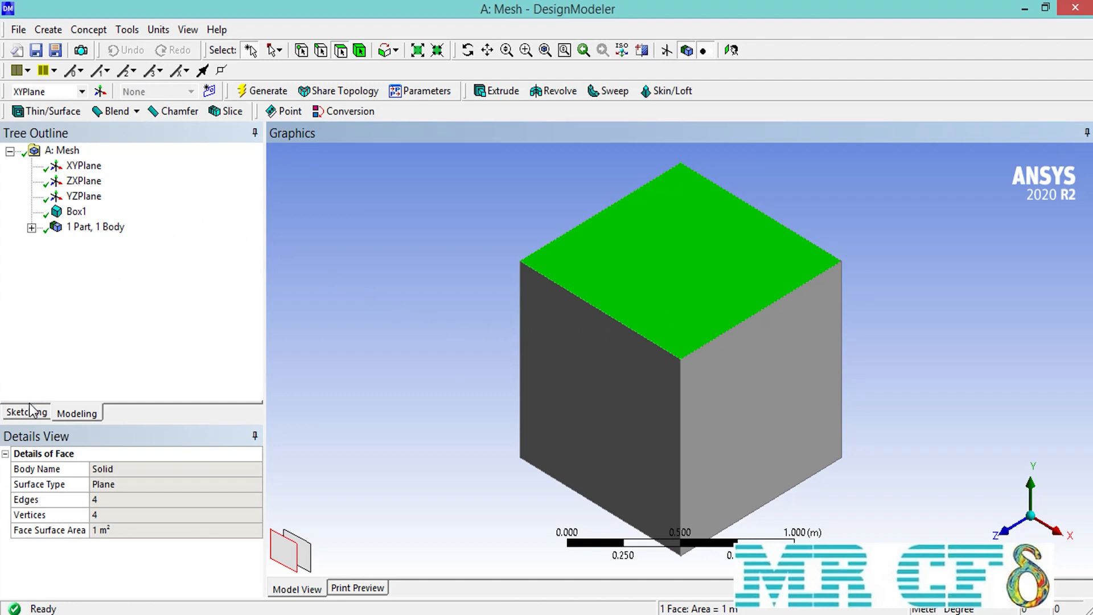
Draw a circle centred on the box's square face in a new sketch.
{"action": "left_click", "coordinate": [26, 412]}
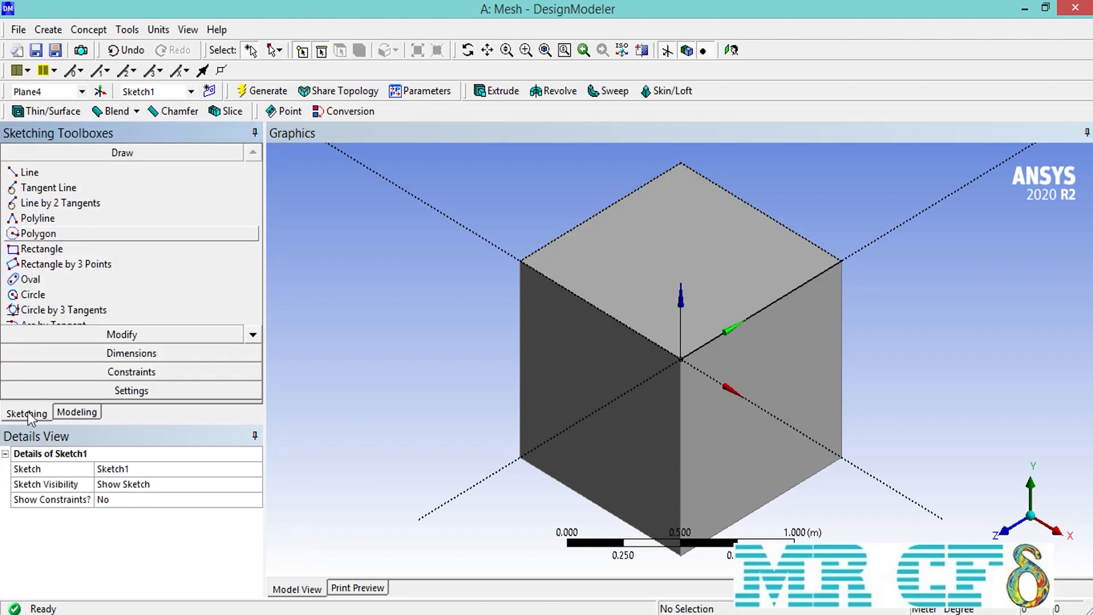
{"action": "mouse_move", "coordinate": [37, 295]}
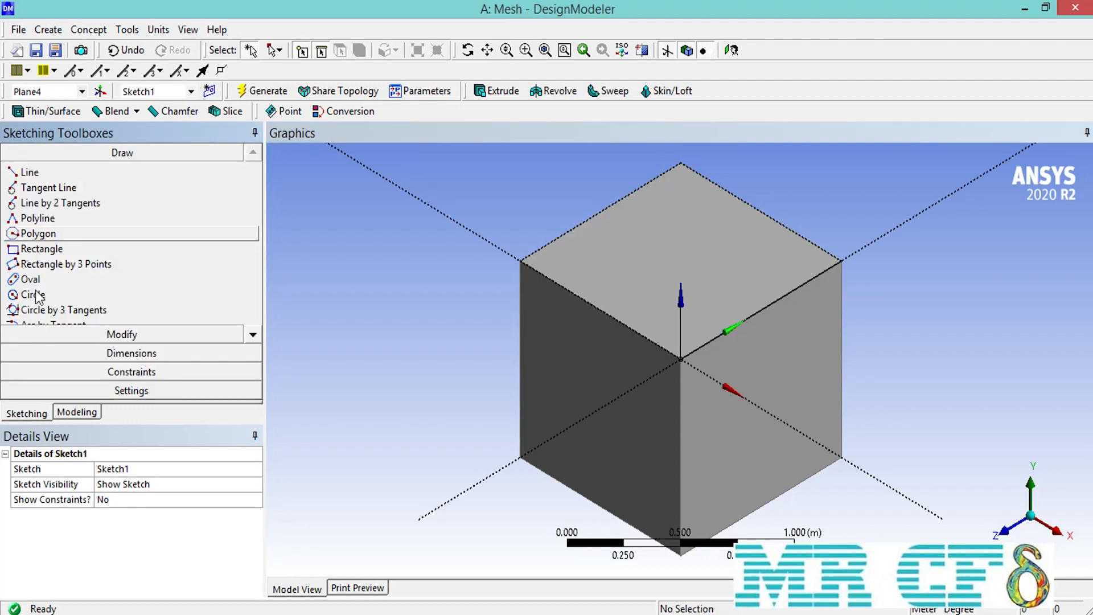
{"action": "left_click", "coordinate": [33, 294]}
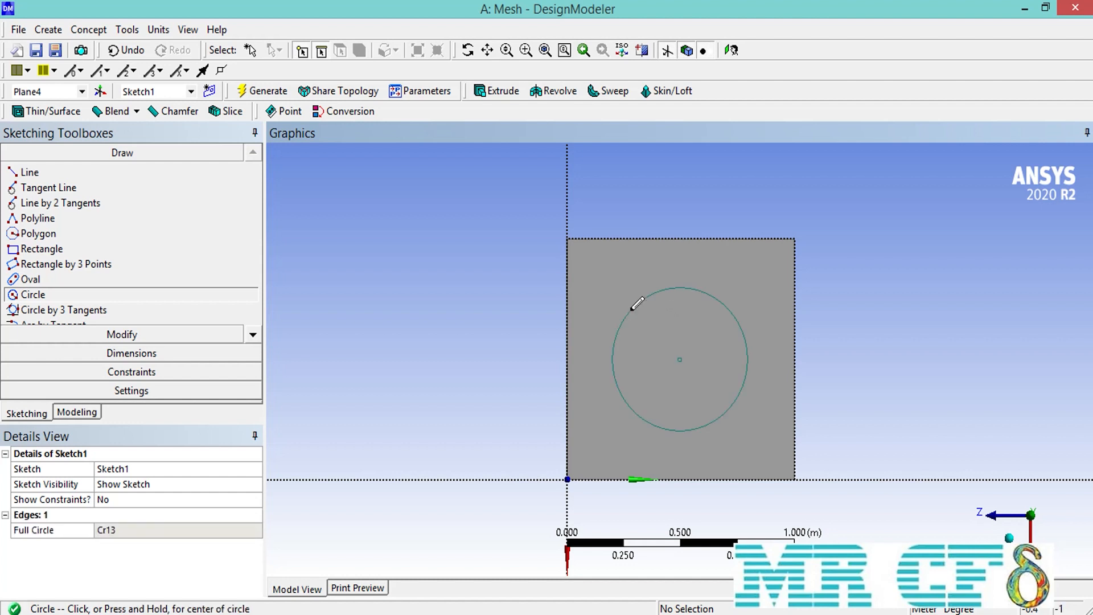
{"action": "left_click", "coordinate": [76, 413]}
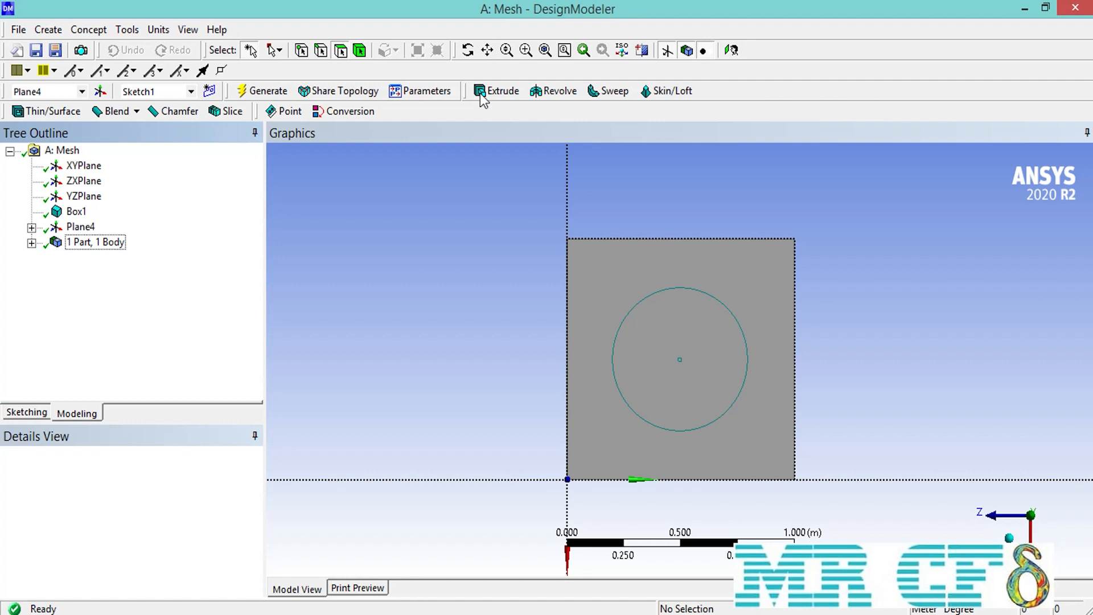
Extrude Sketch1 as a Slice Material operation, cutting a 1 m cylinder out of the box.
{"action": "left_click", "coordinate": [496, 91]}
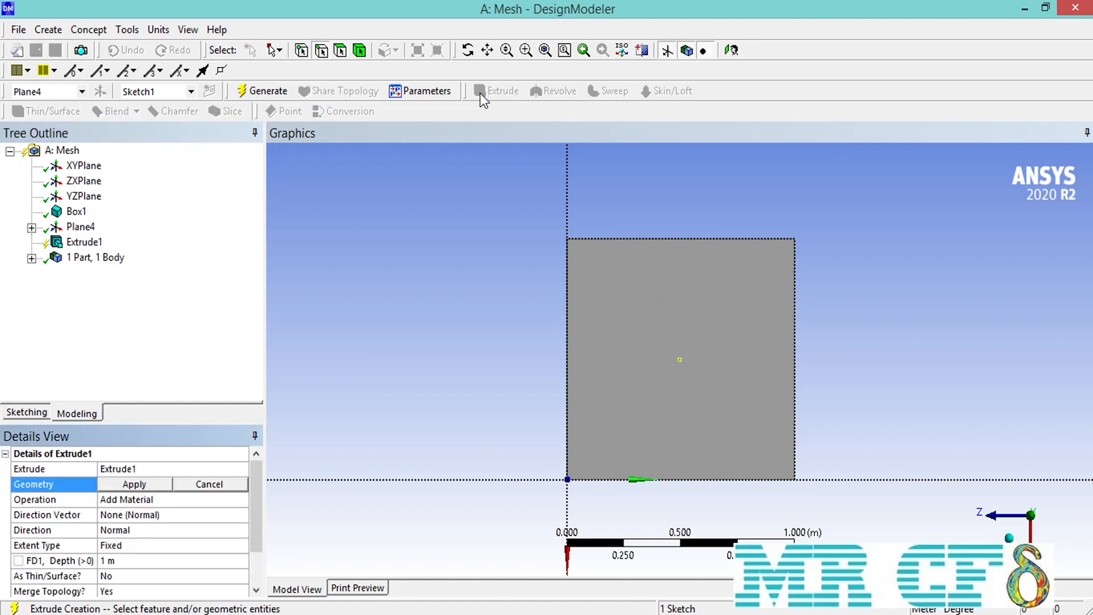
{"action": "mouse_move", "coordinate": [147, 493]}
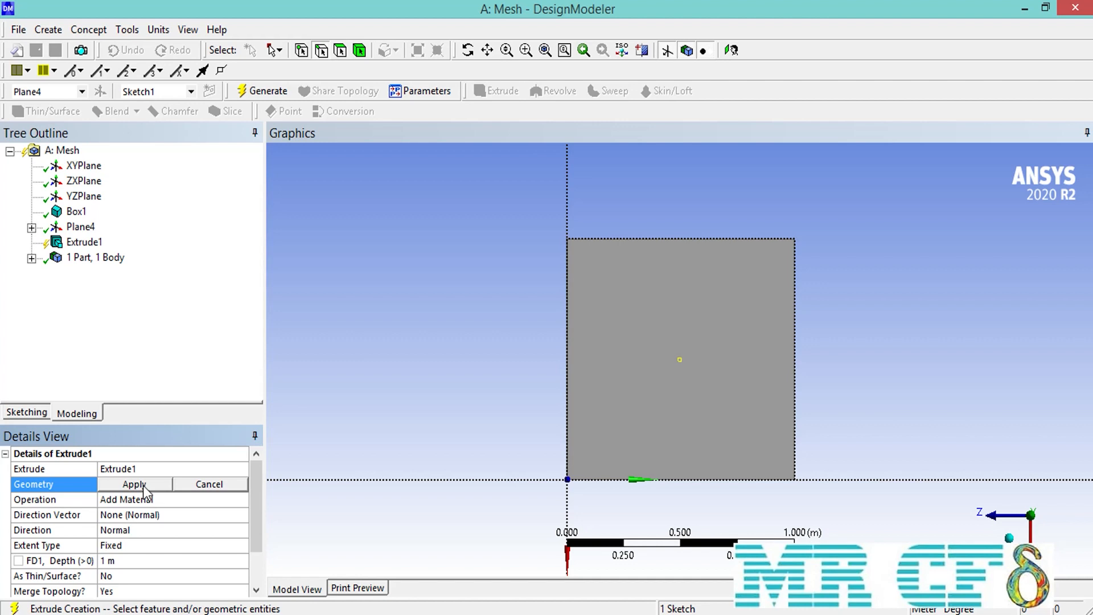
{"action": "left_click", "coordinate": [132, 484]}
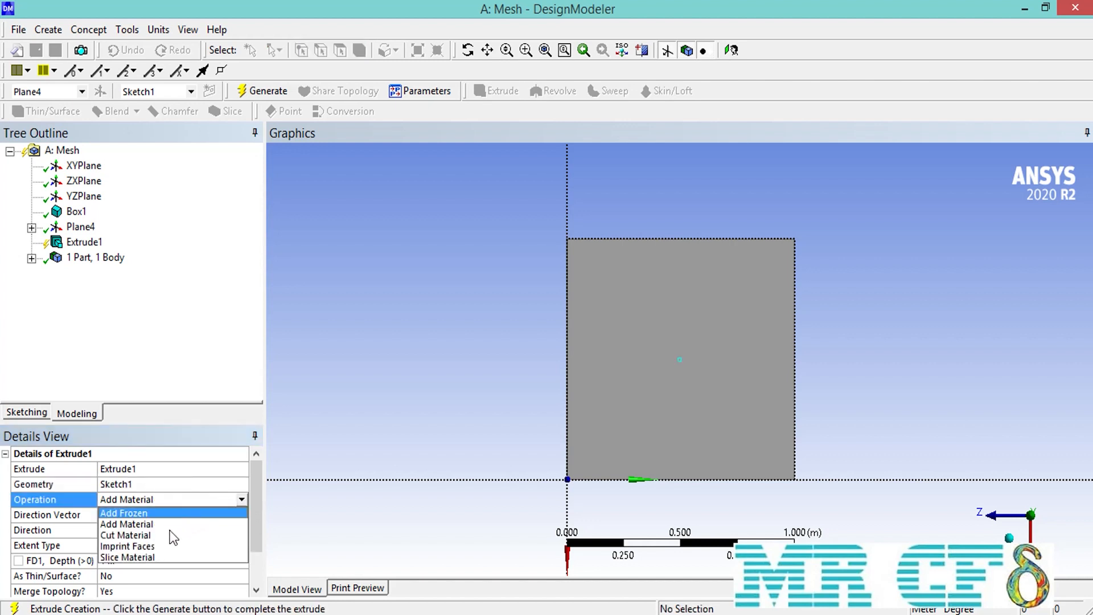
{"action": "left_click", "coordinate": [127, 557]}
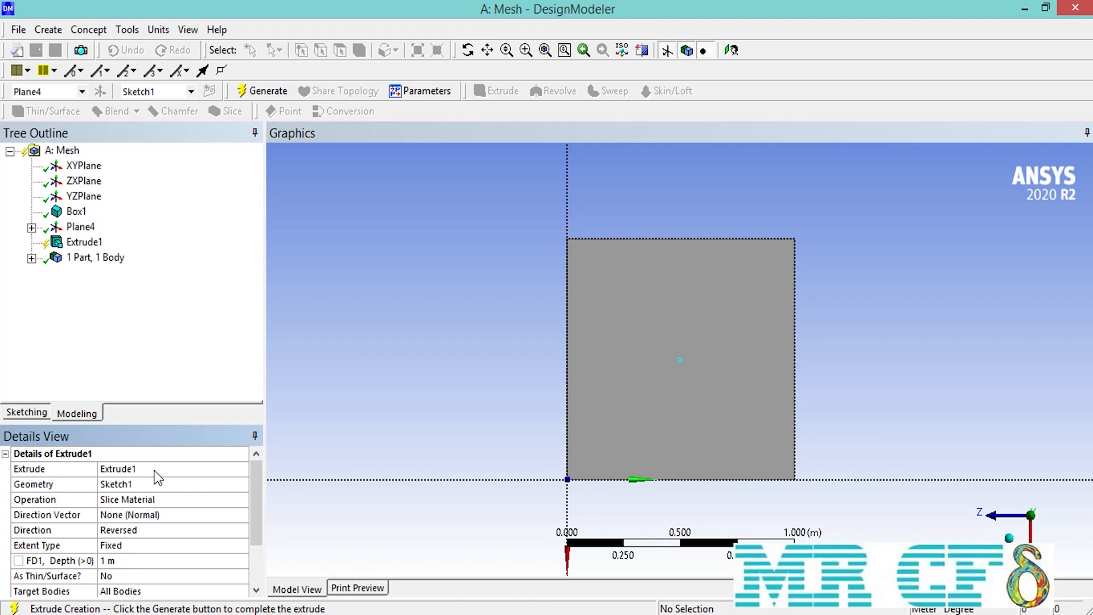
{"action": "left_click", "coordinate": [267, 92]}
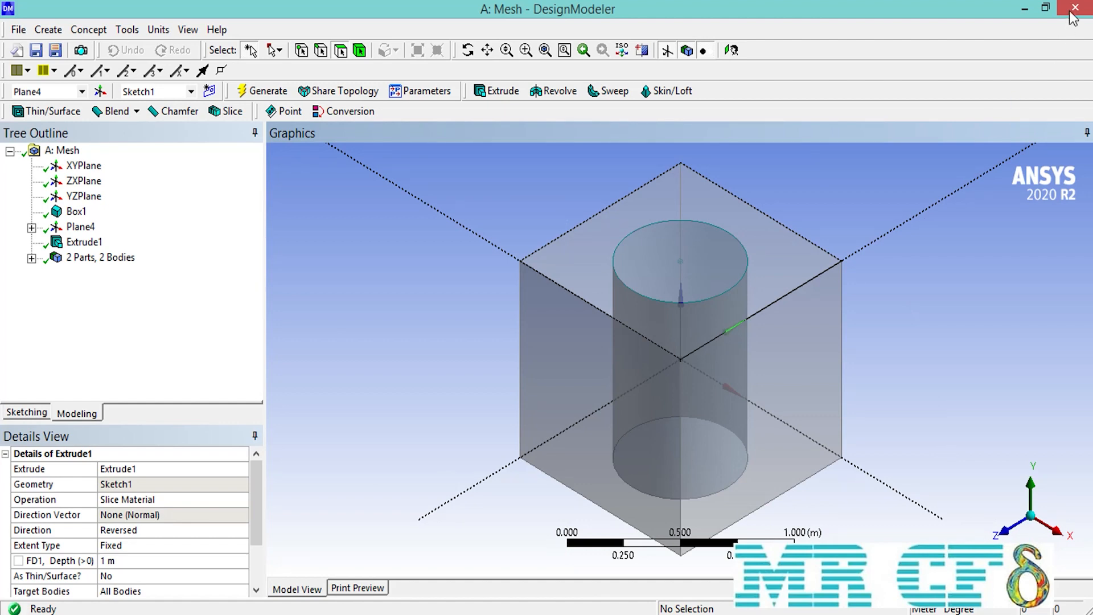
Close DesignModeler and load the two-body geometry into ANSYS Meshing.
{"action": "left_click", "coordinate": [1073, 8]}
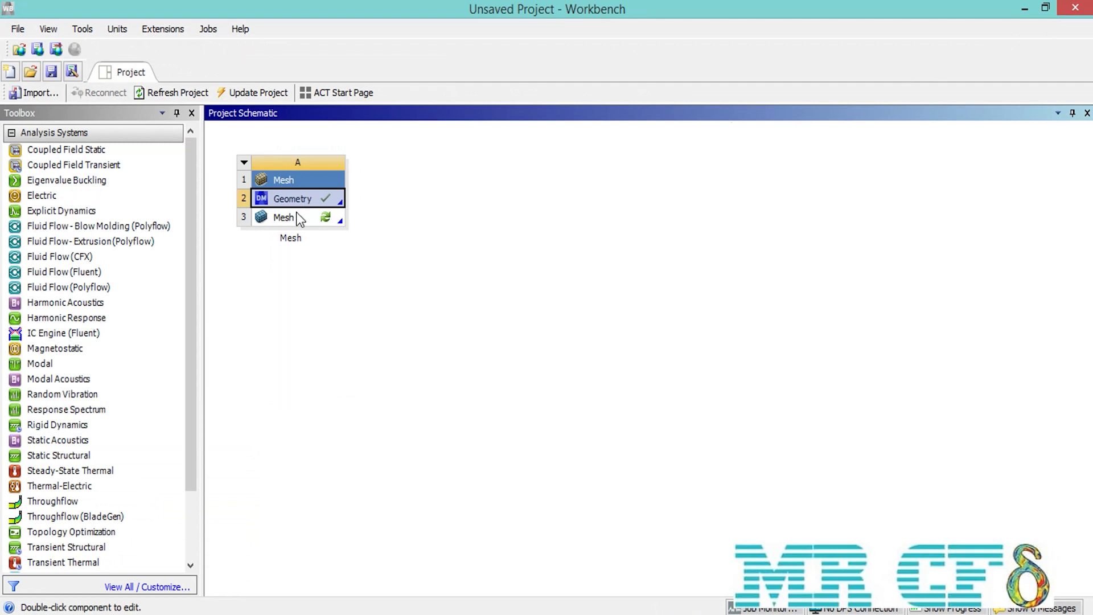
{"action": "double_click", "coordinate": [284, 216]}
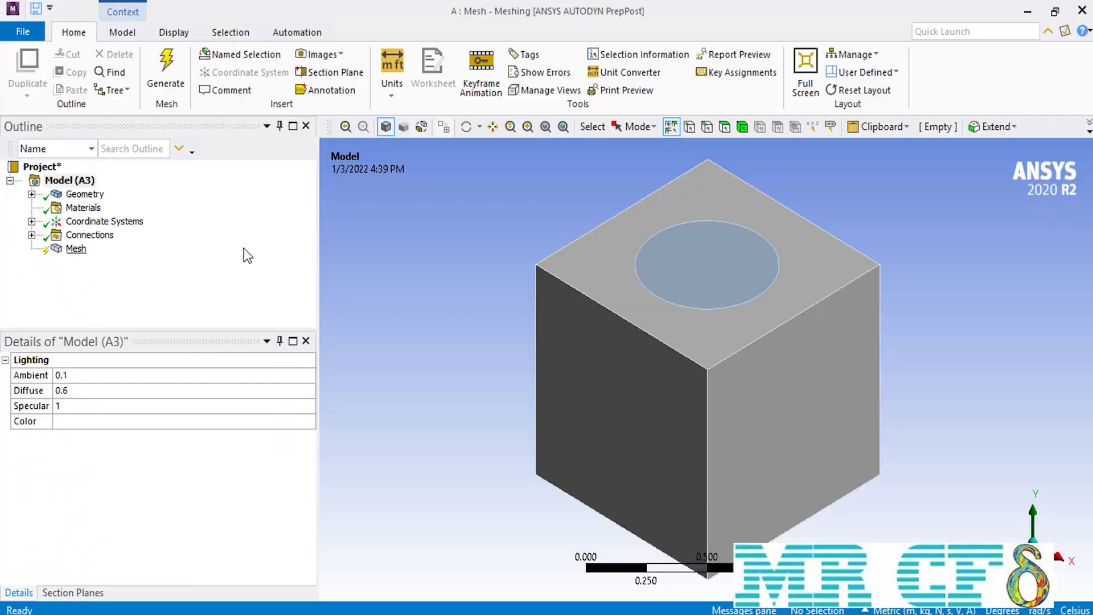
Generate the default mesh over the box and inner cylinder.
{"action": "left_click", "coordinate": [75, 248]}
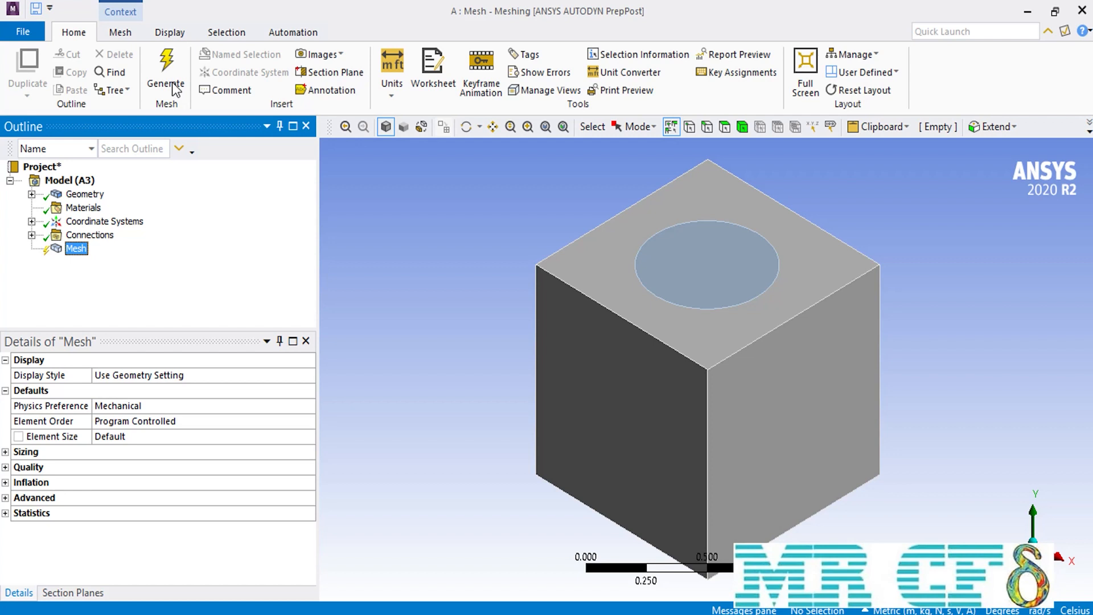
{"action": "left_click", "coordinate": [165, 66]}
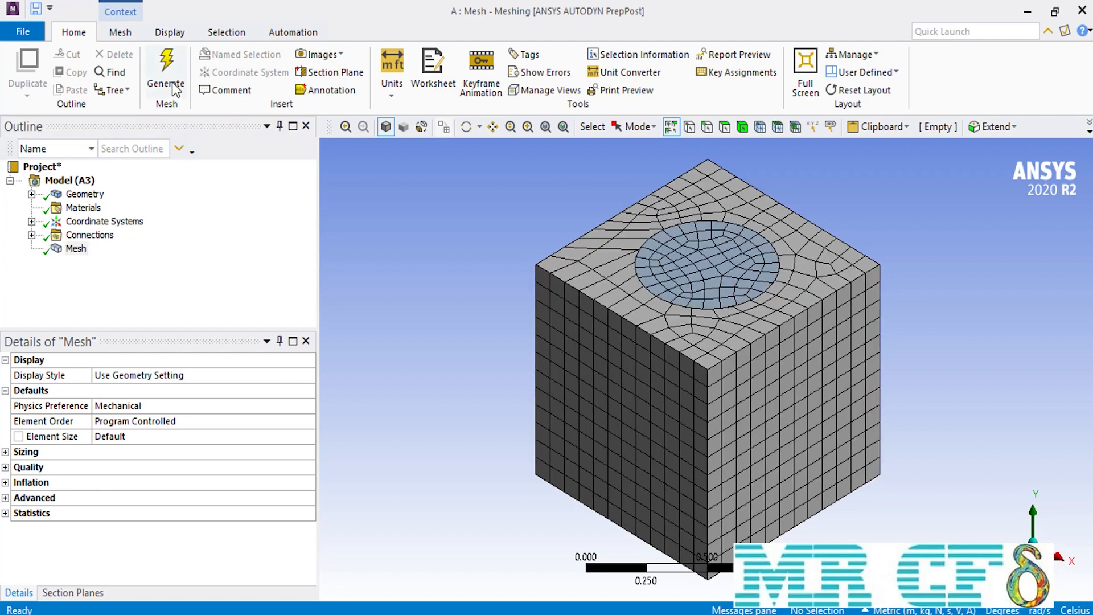
Insert a mesh Method control scoped to both bodies via Select All.
{"action": "right_click", "coordinate": [75, 248]}
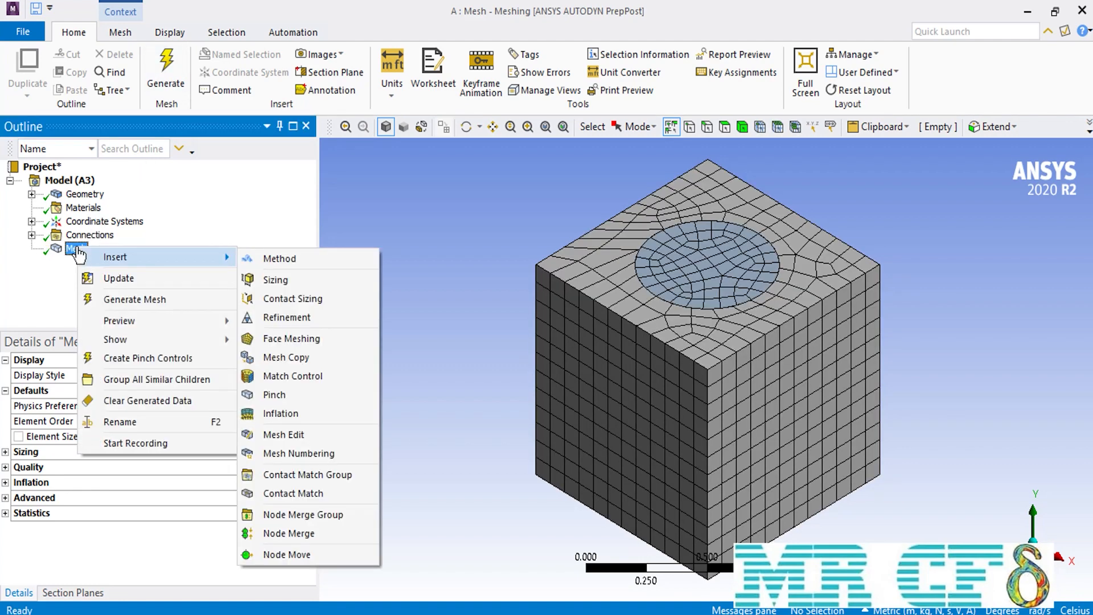
{"action": "mouse_move", "coordinate": [265, 254]}
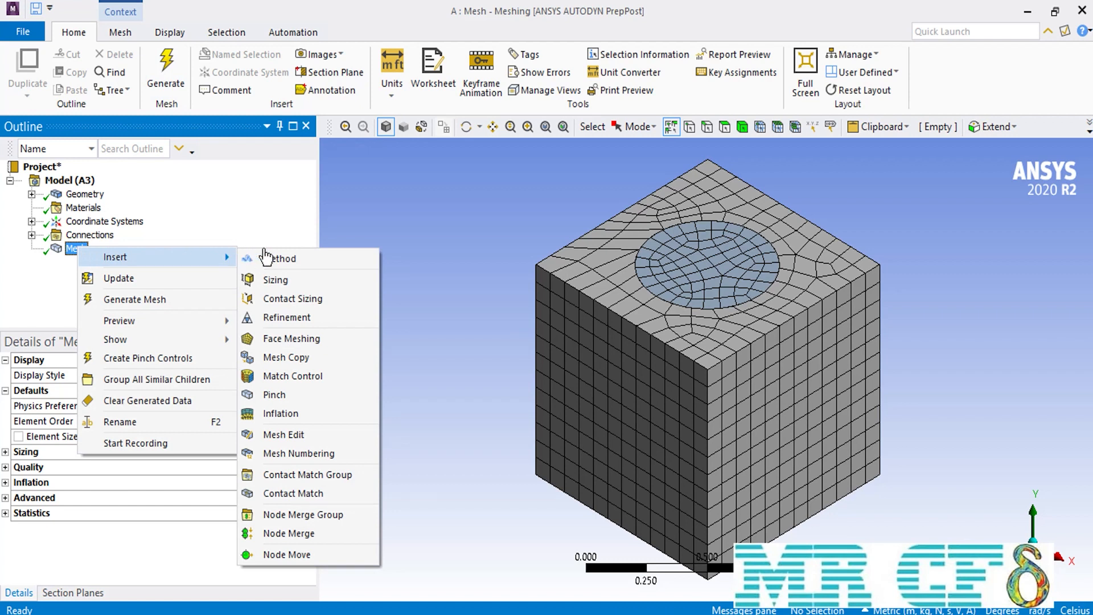
{"action": "mouse_move", "coordinate": [278, 263]}
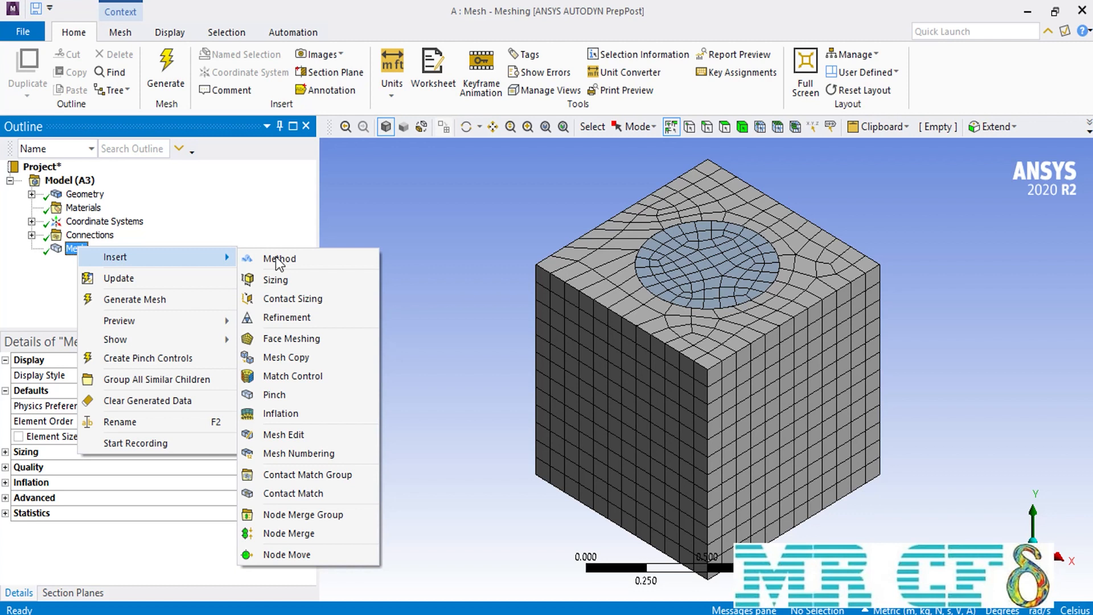
{"action": "left_click", "coordinate": [279, 258]}
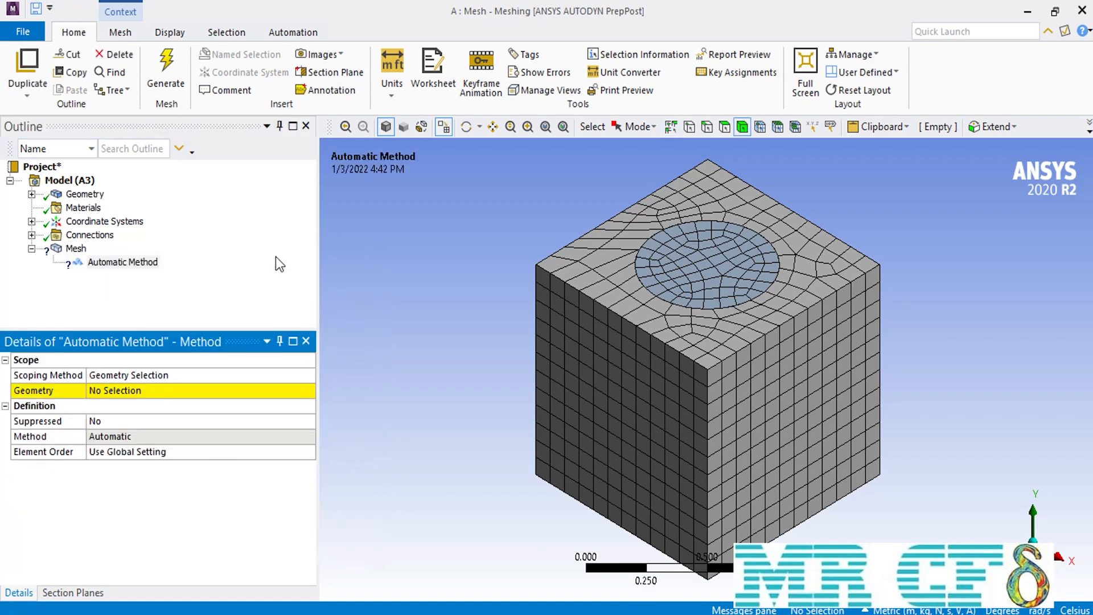
{"action": "mouse_move", "coordinate": [241, 390]}
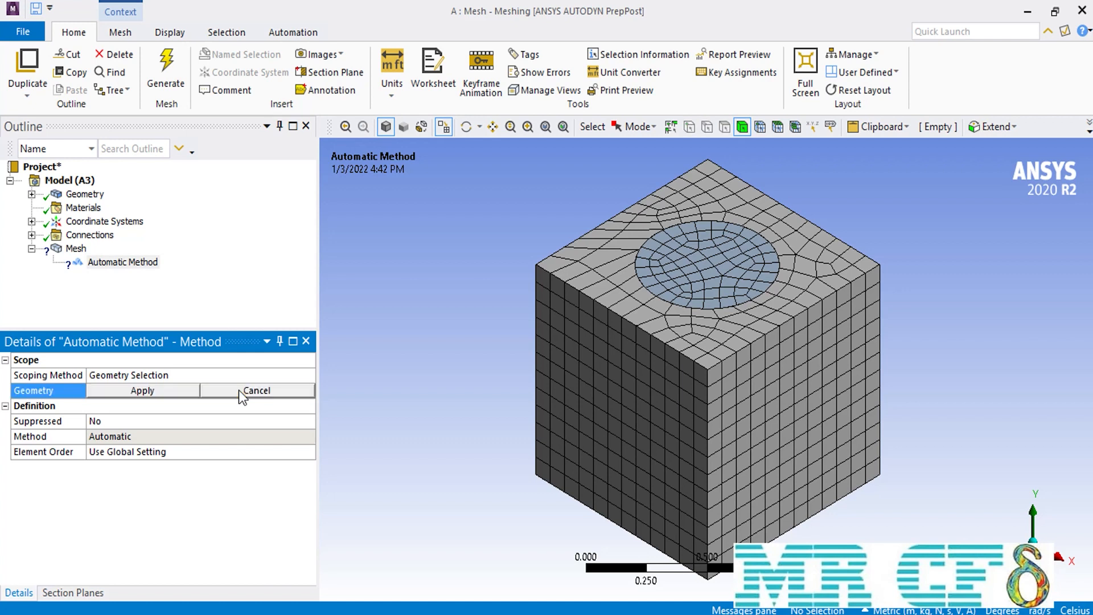
{"action": "right_click", "coordinate": [703, 368]}
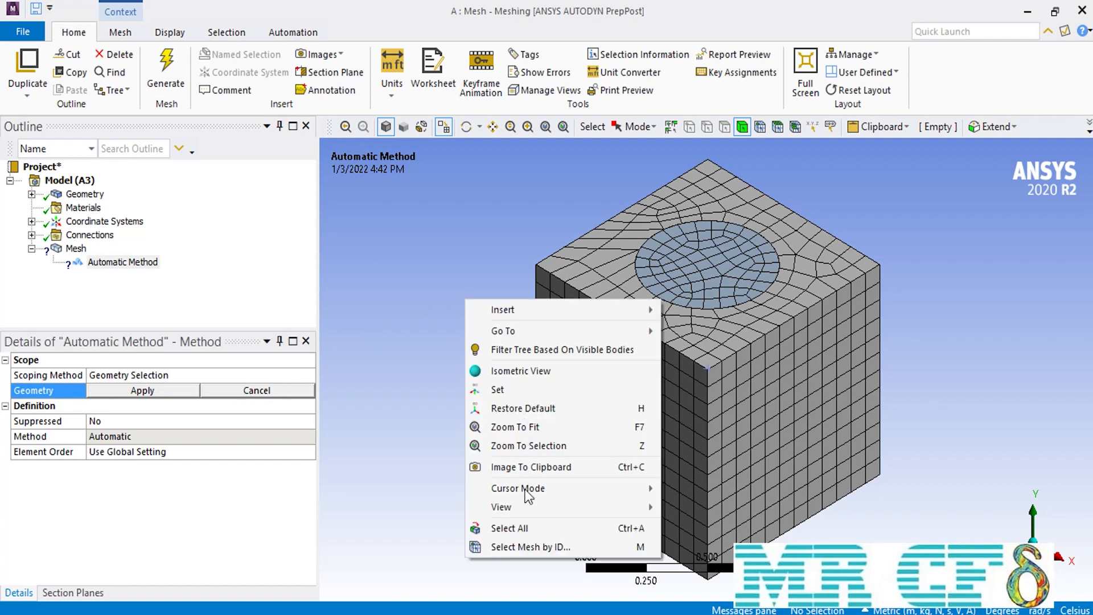
{"action": "mouse_move", "coordinate": [531, 533]}
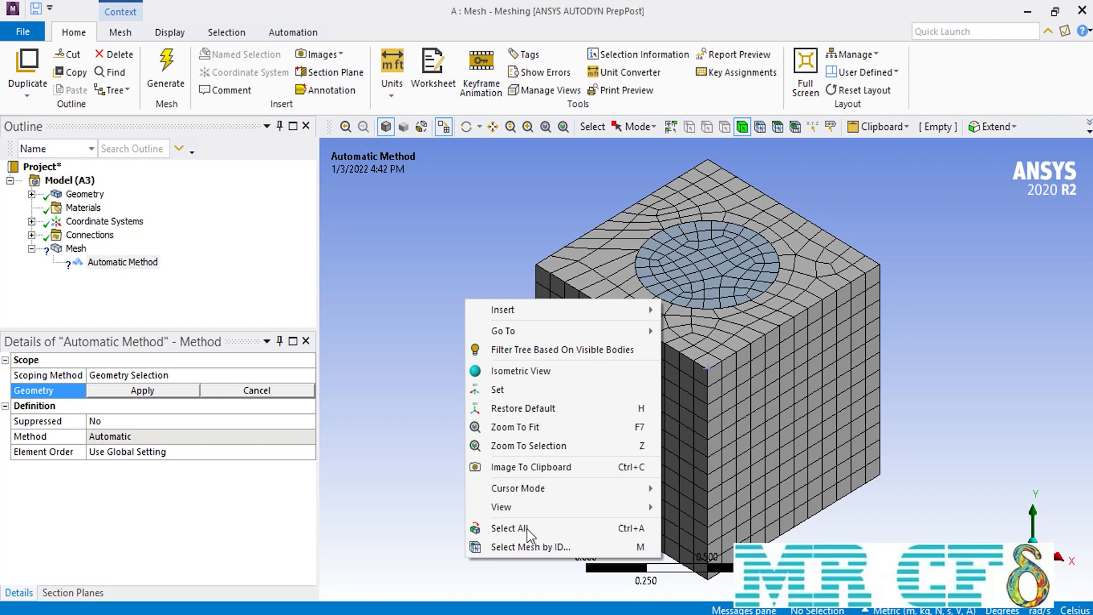
{"action": "left_click", "coordinate": [509, 527]}
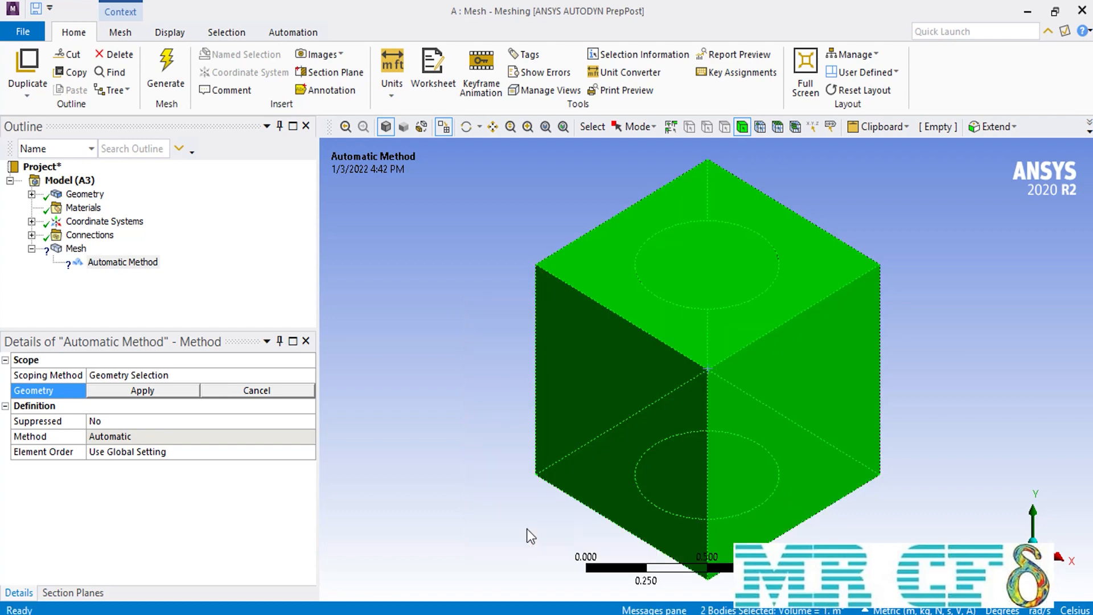
{"action": "left_click", "coordinate": [143, 389]}
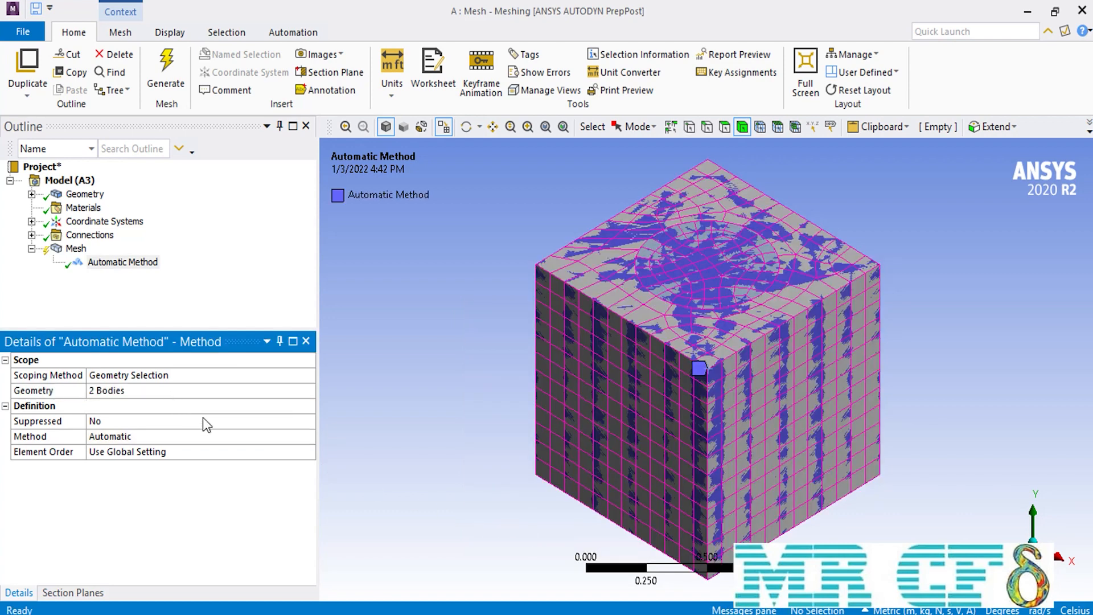
Set the method to Tetrahedrons and regenerate the mesh as tetrahedral elements.
{"action": "left_click", "coordinate": [307, 436]}
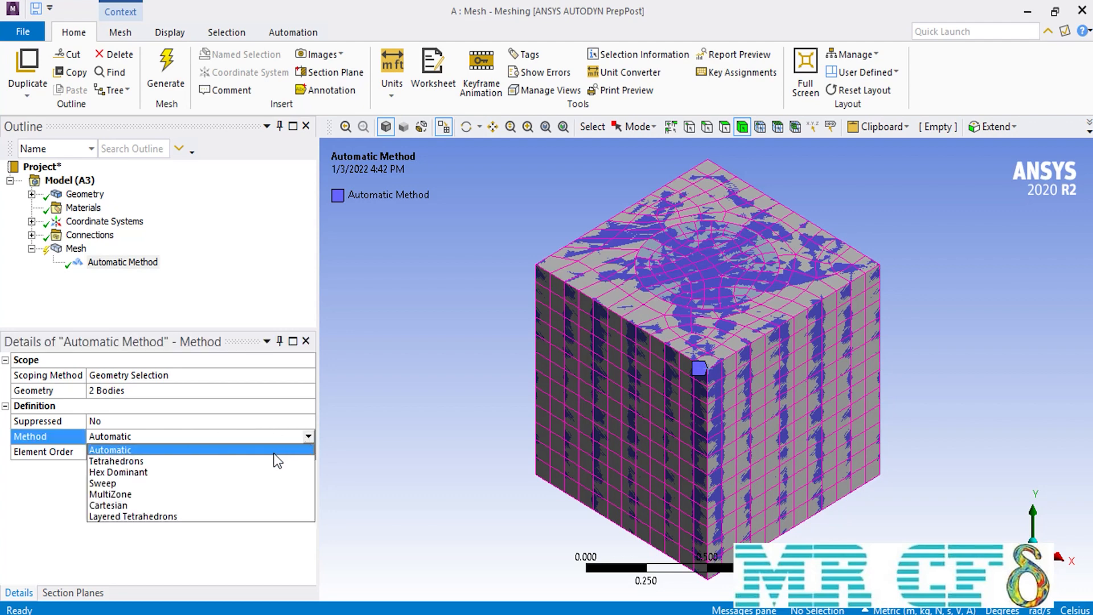
{"action": "left_click", "coordinate": [116, 461]}
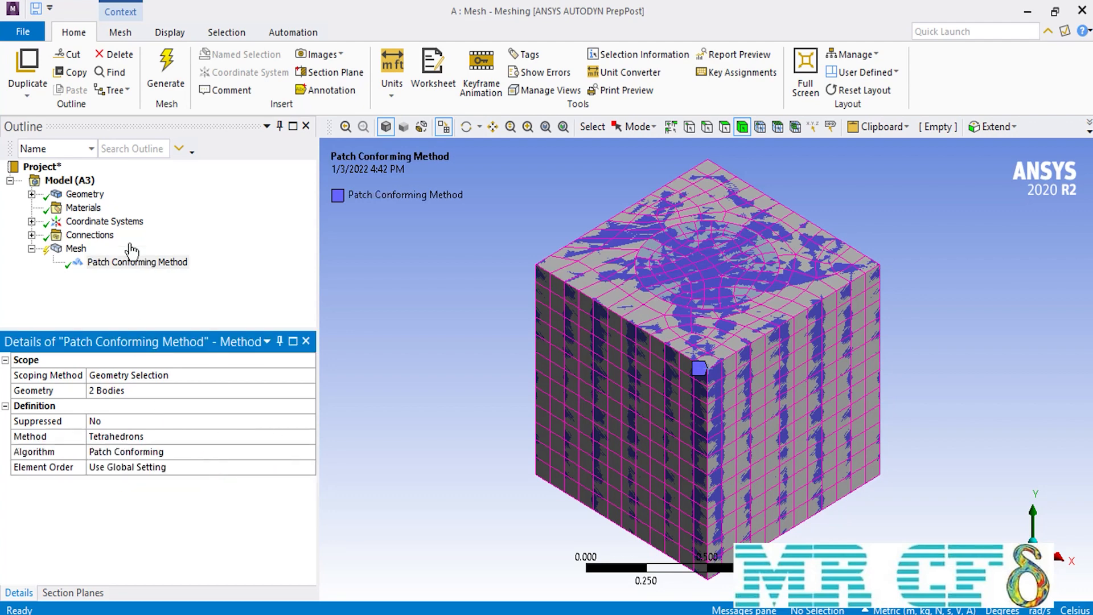
{"action": "left_click", "coordinate": [165, 70]}
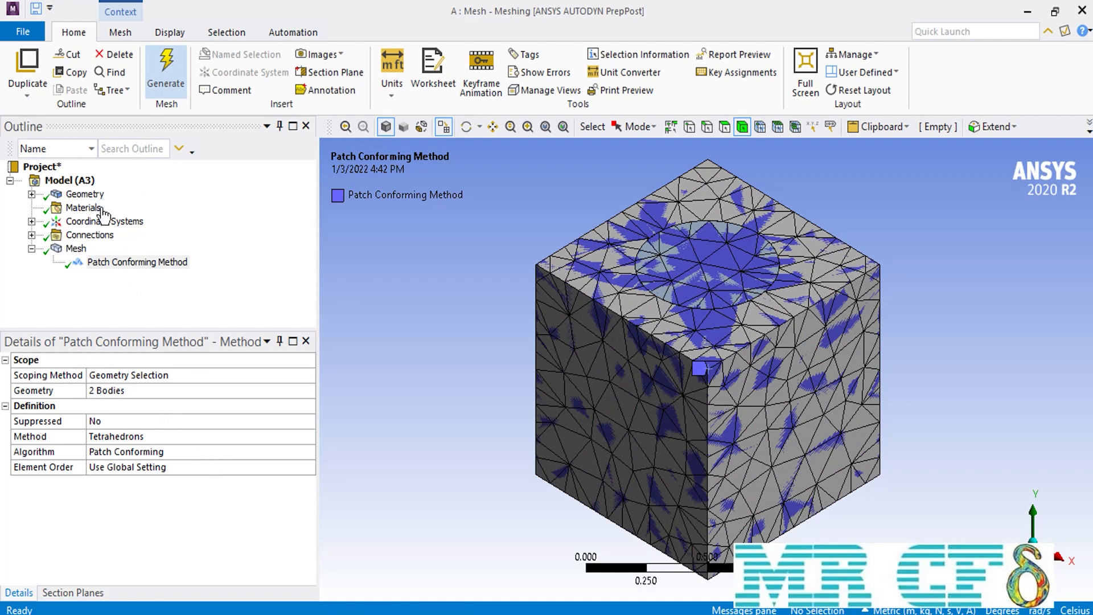
Insert a Contact Sizing control scoped to the cylinder–box contact region.
{"action": "right_click", "coordinate": [74, 248]}
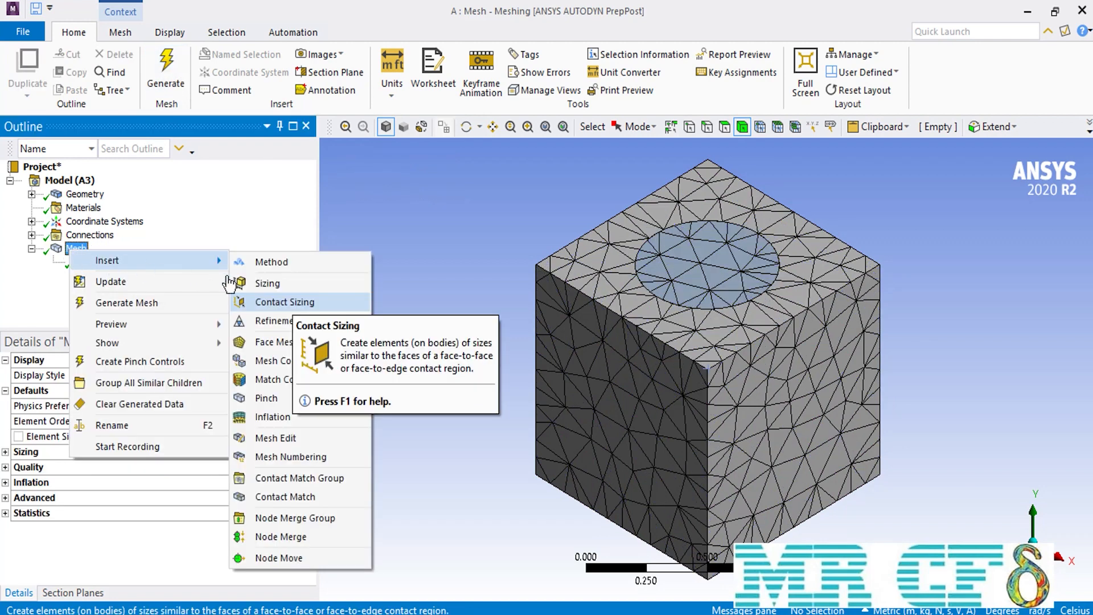
{"action": "mouse_move", "coordinate": [293, 306]}
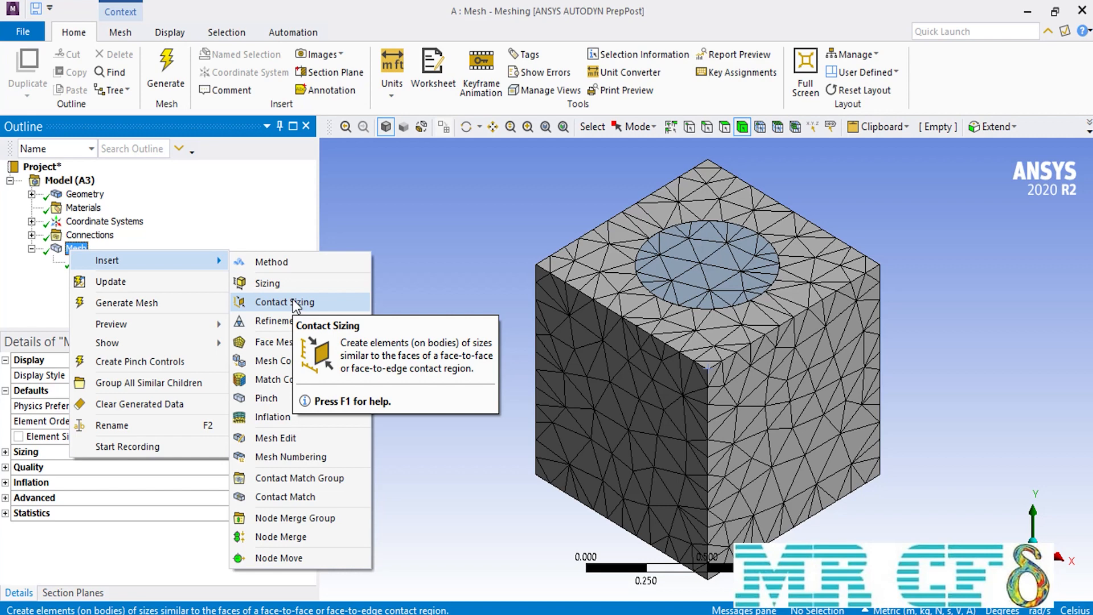
{"action": "left_click", "coordinate": [285, 302]}
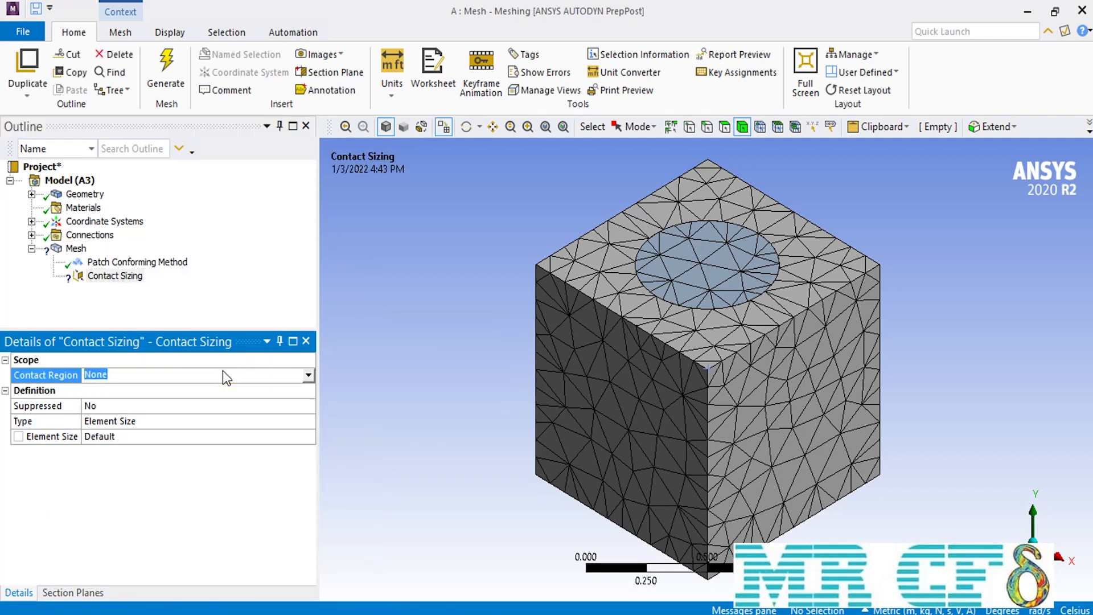
{"action": "mouse_move", "coordinate": [670, 259]}
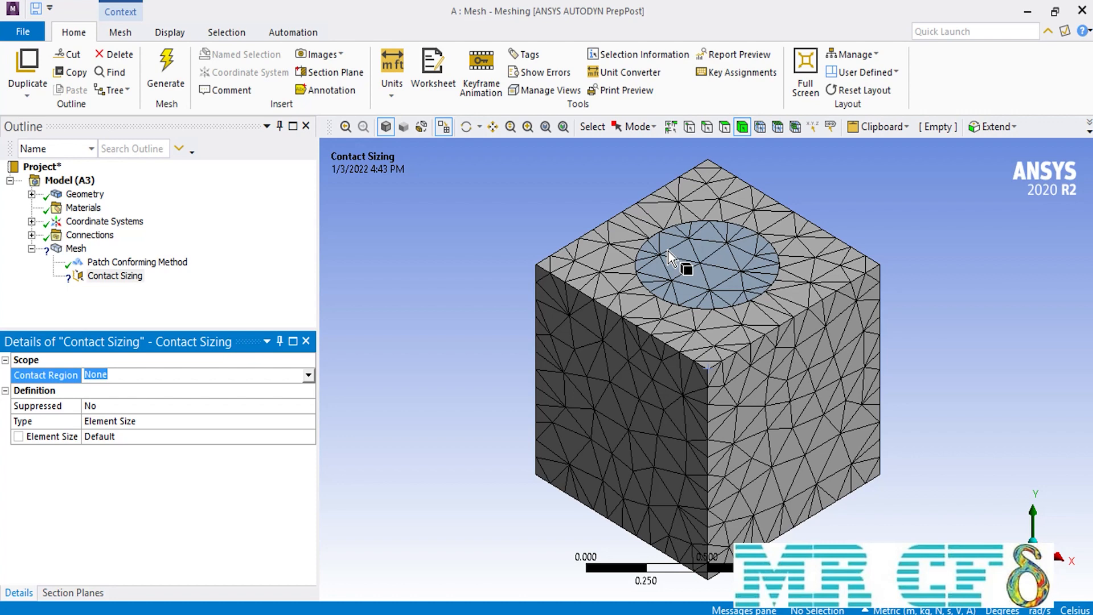
{"action": "left_click", "coordinate": [697, 258]}
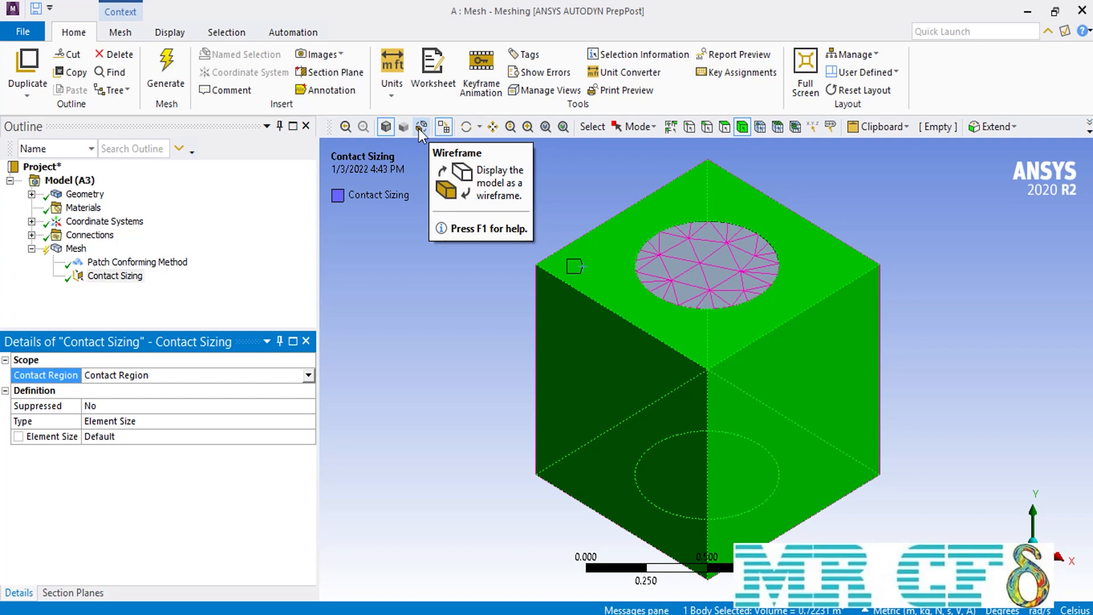
Show the model as wireframe and give the contact sizing an element size of 0.03.
{"action": "left_click", "coordinate": [420, 126]}
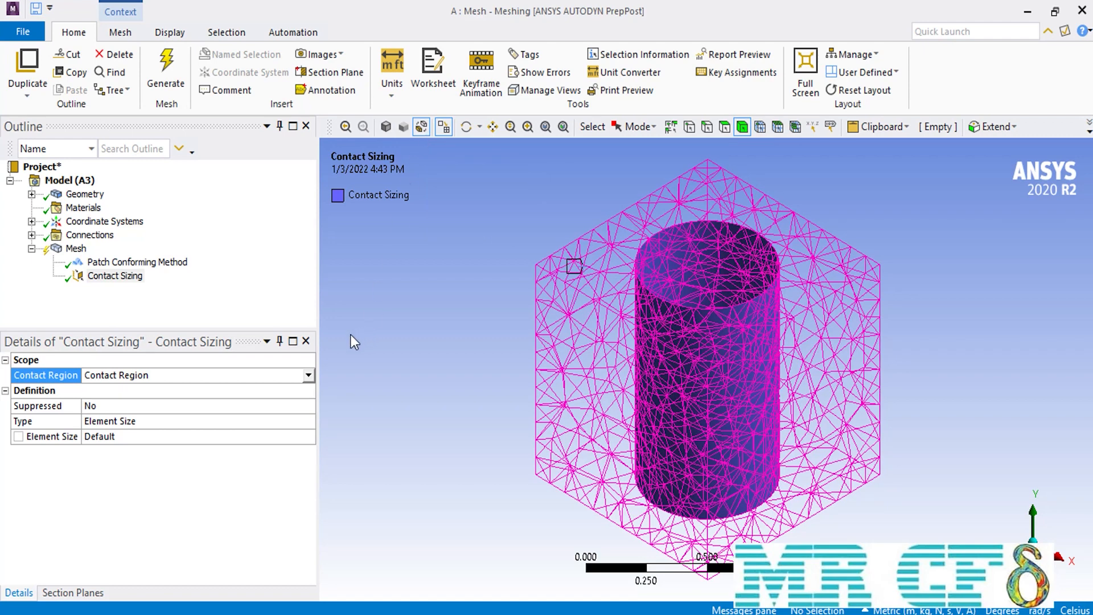
{"action": "type", "text": "0.03"}
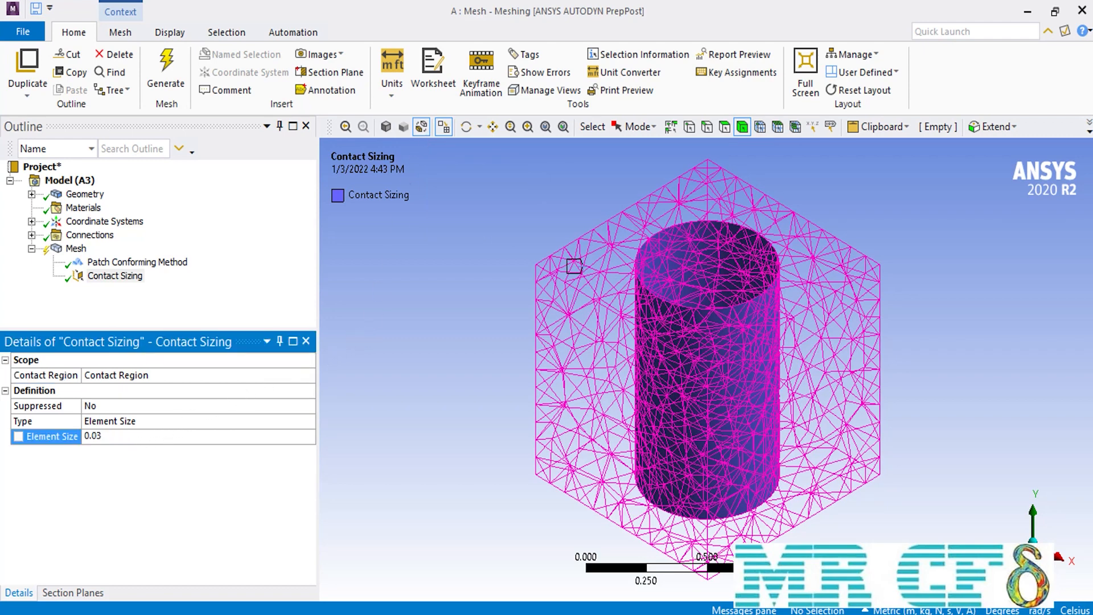
{"action": "mouse_move", "coordinate": [163, 96]}
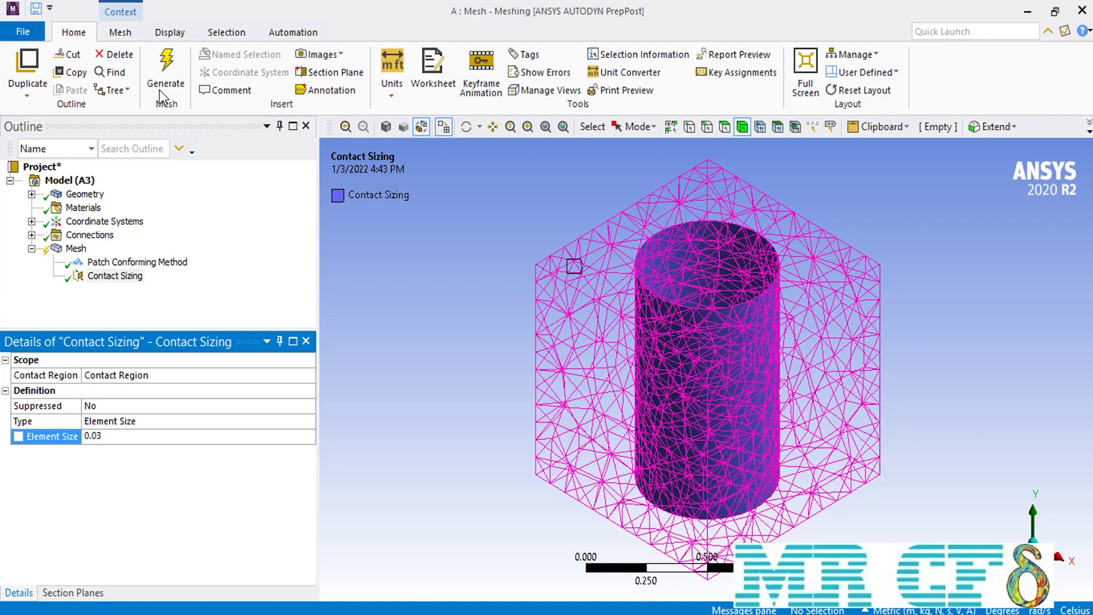
Regenerate the mesh with the 0.03 contact sizing refining the cylinder interface.
{"action": "left_click", "coordinate": [165, 70]}
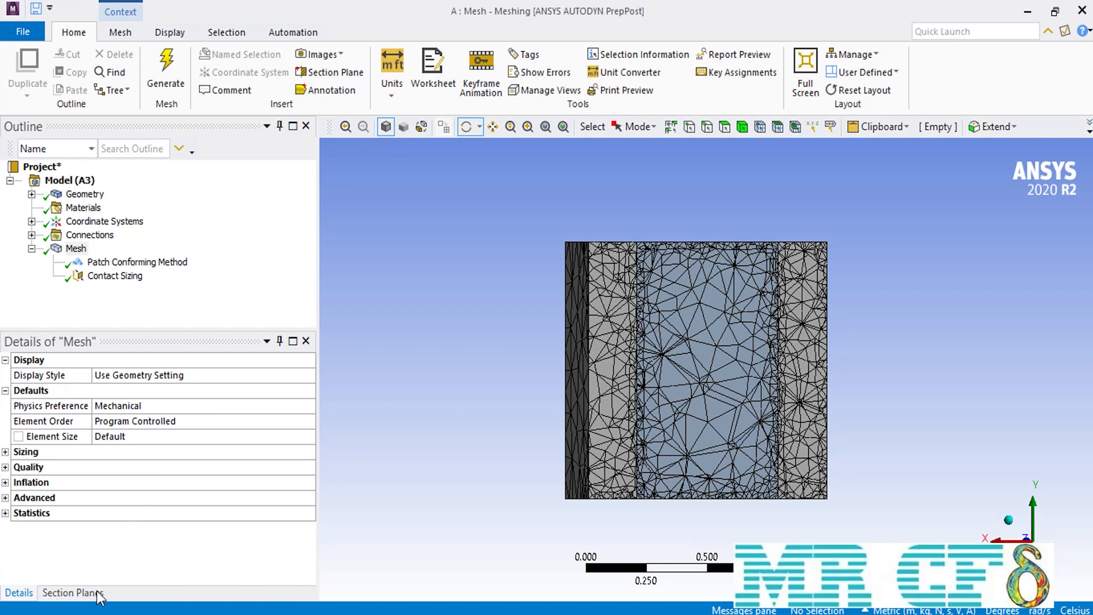
List Section Plane 1 and show whole elements along its cut through the model.
{"action": "left_click", "coordinate": [73, 592]}
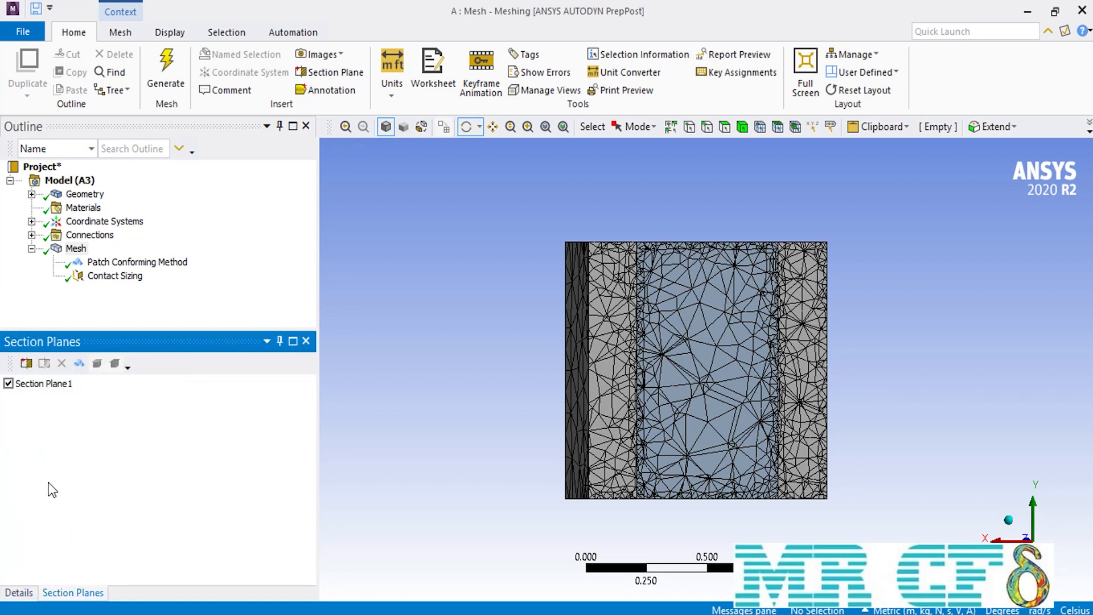
{"action": "left_click", "coordinate": [78, 363]}
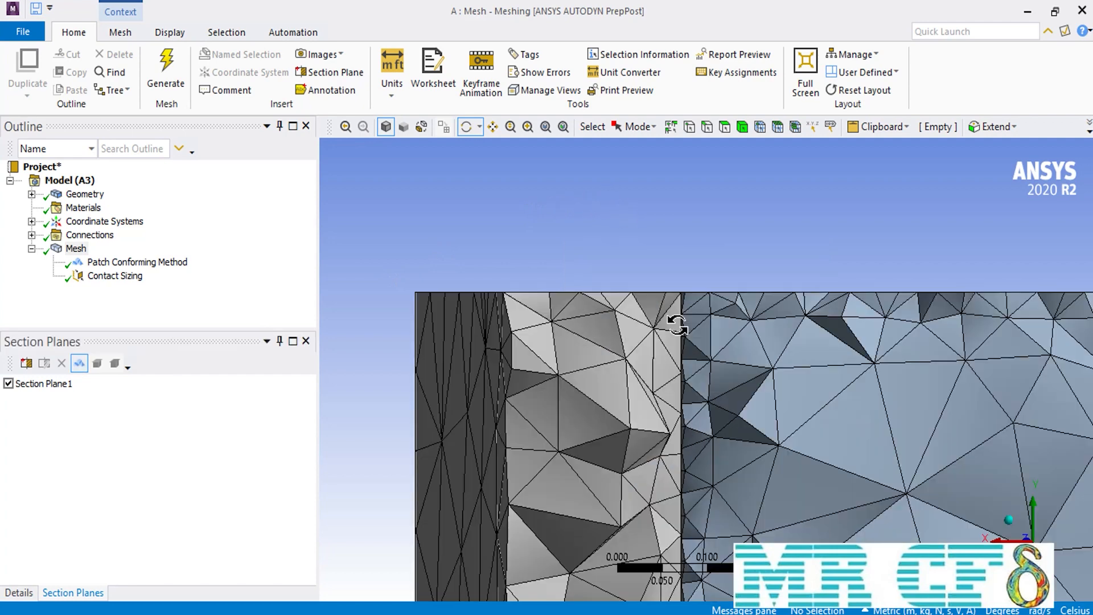
{"action": "mouse_move", "coordinate": [671, 284]}
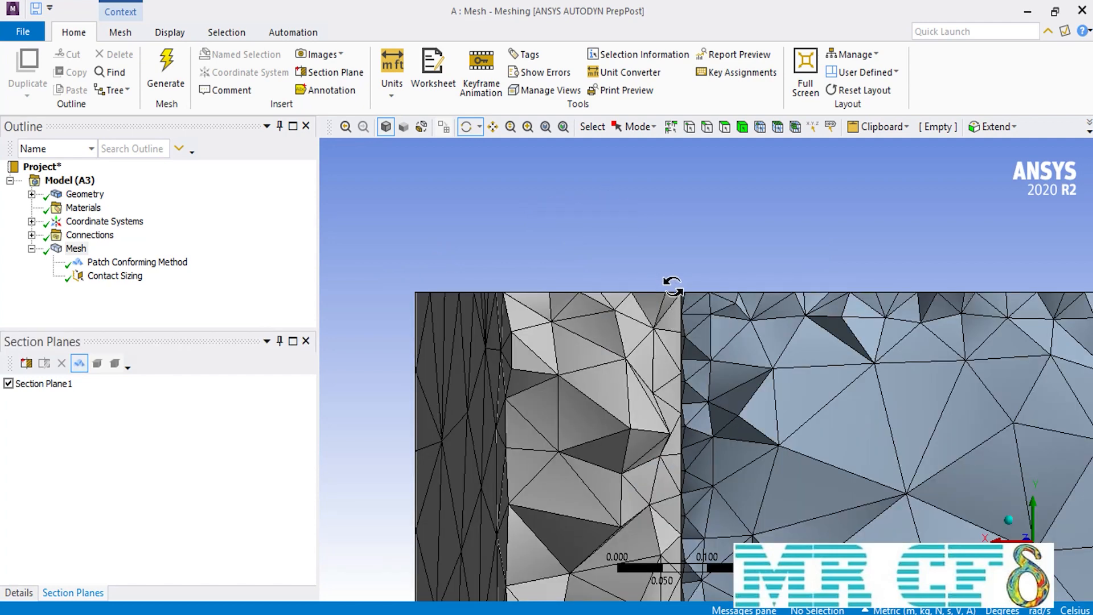